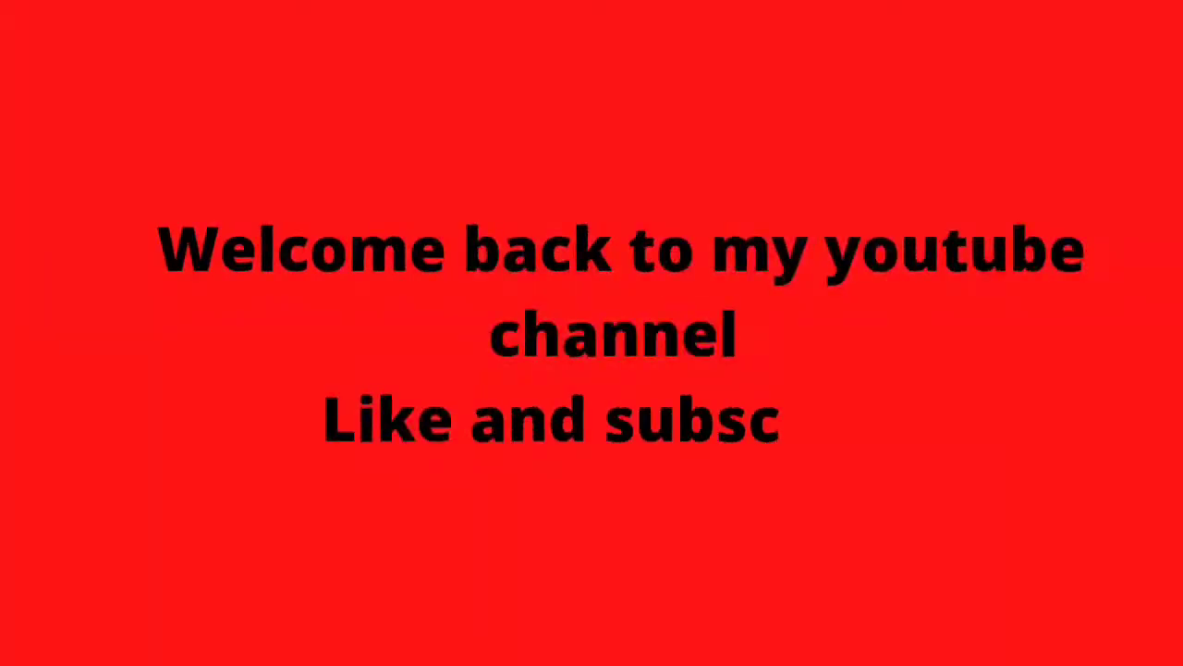
{"action": "type", "text": "ribe"}
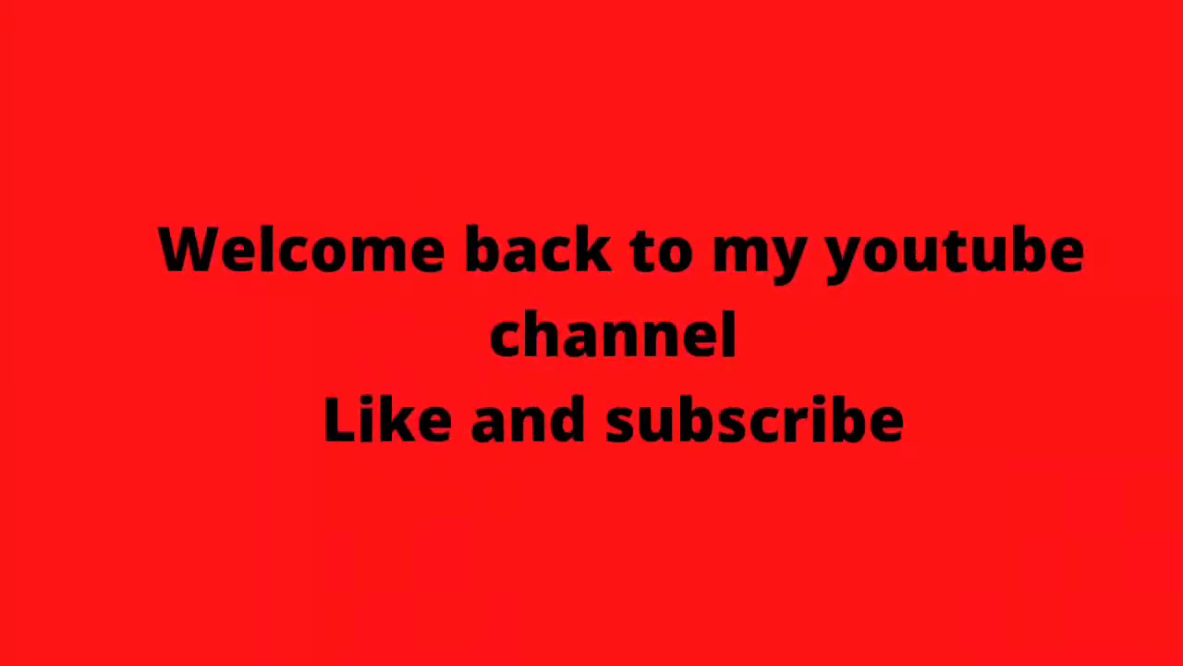